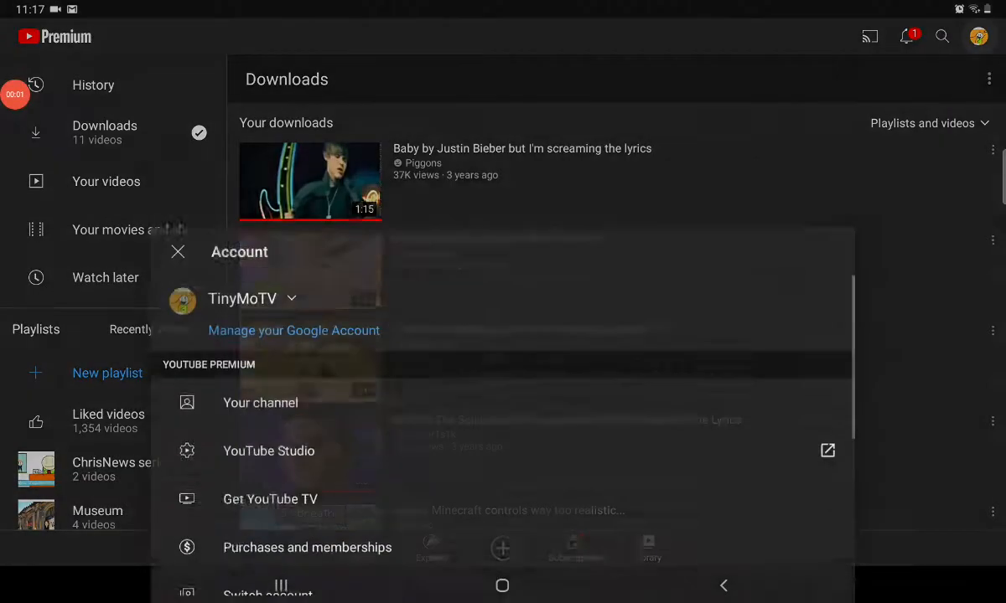
- Play the Change Reanimated W.I.P 2 video from your channel's uploads beside its replies
left_click(260, 402)
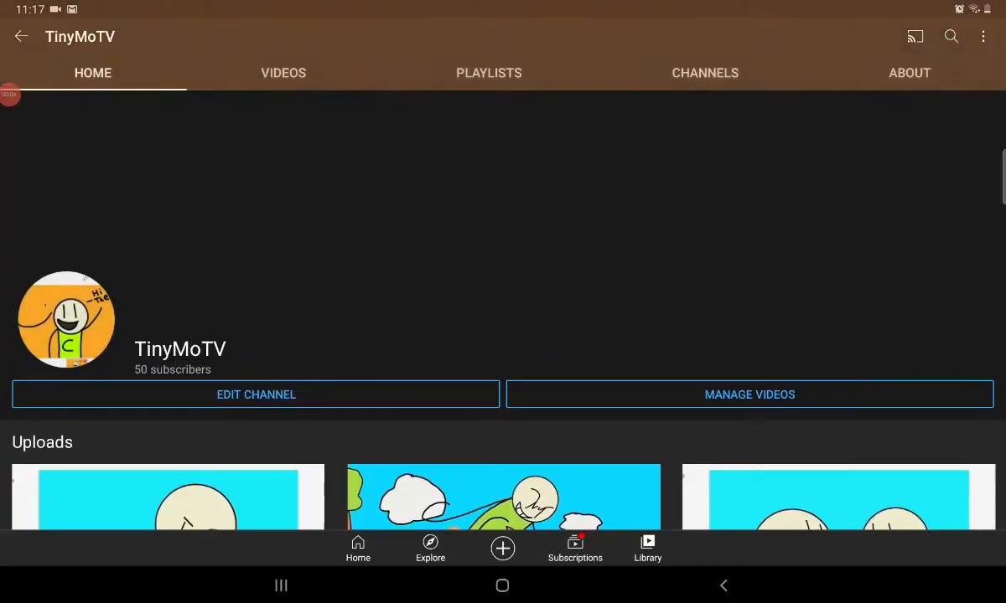
left_click(283, 74)
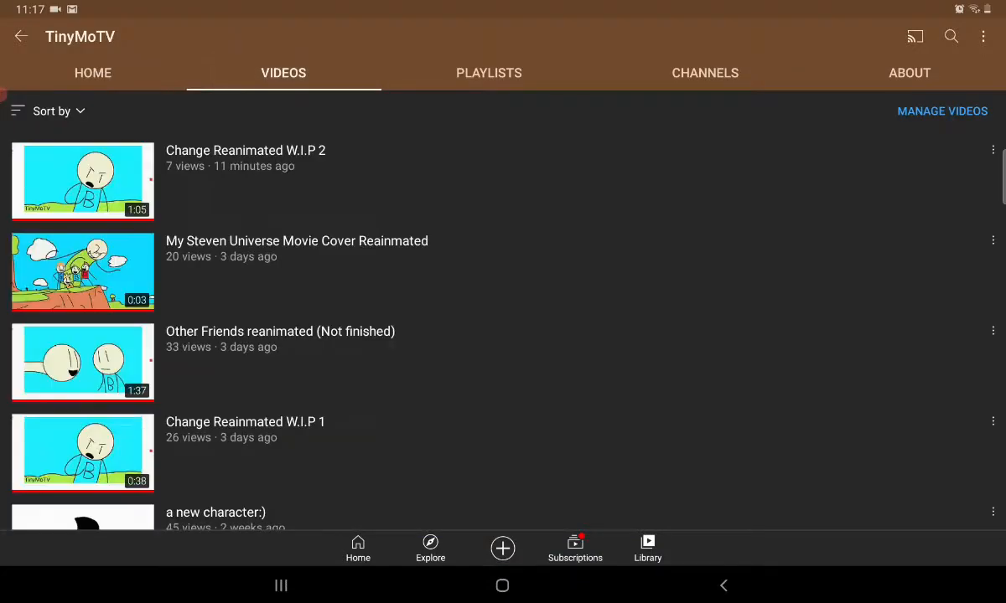
left_click(82, 181)
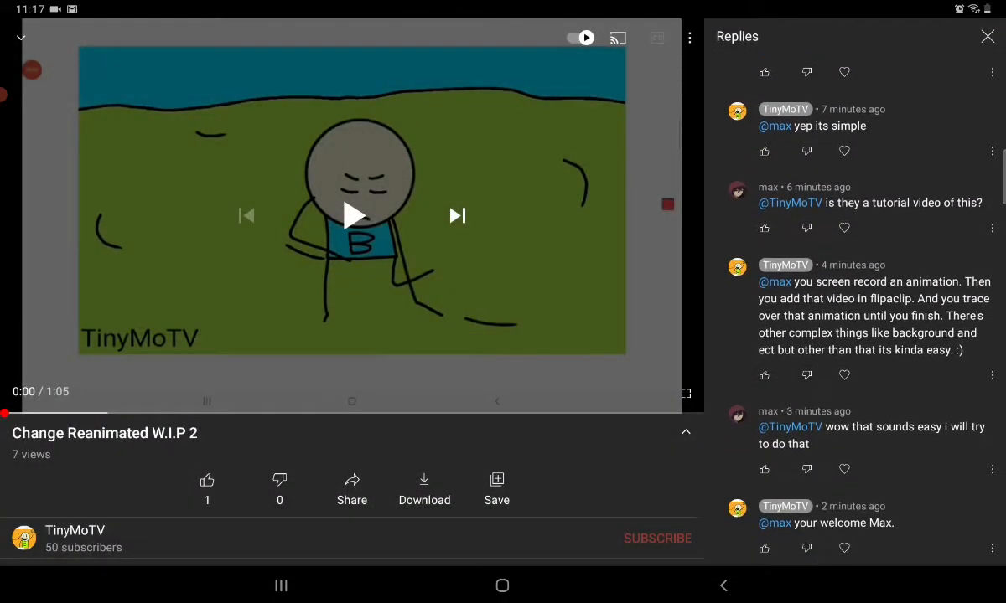
scroll("down", 3)
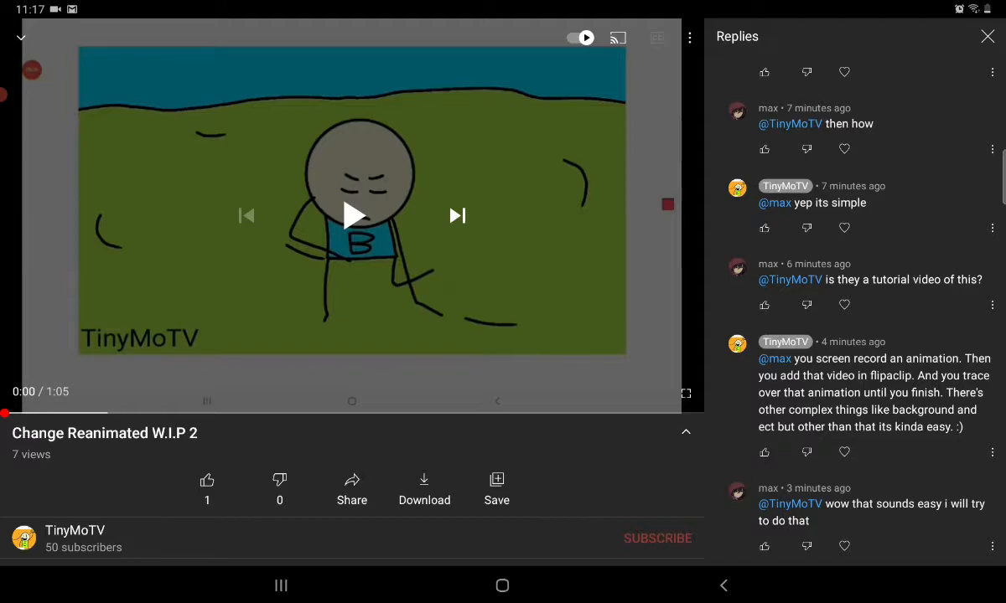
left_click(352, 214)
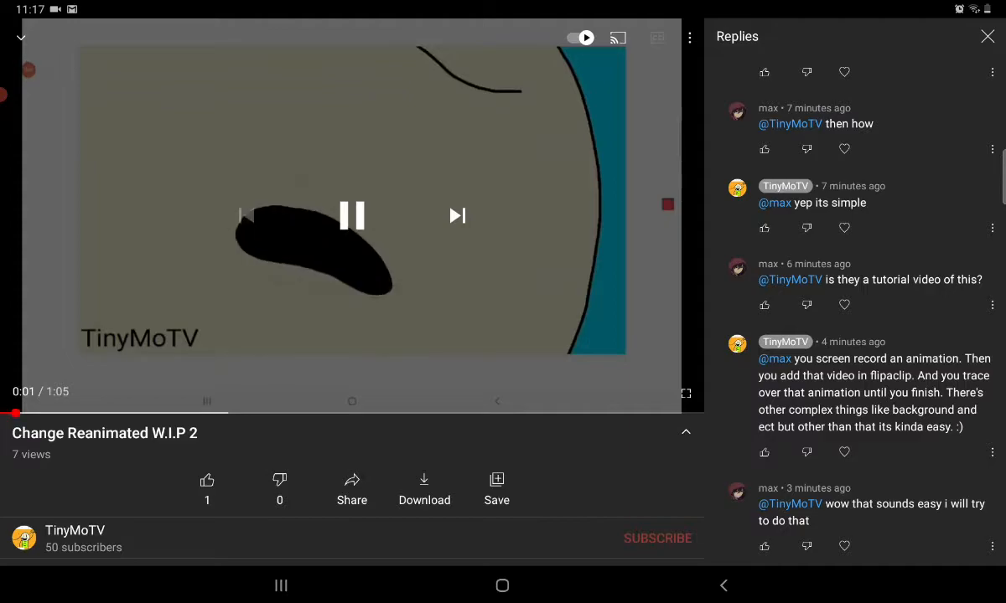
left_click_drag(17, 412, 369, 412)
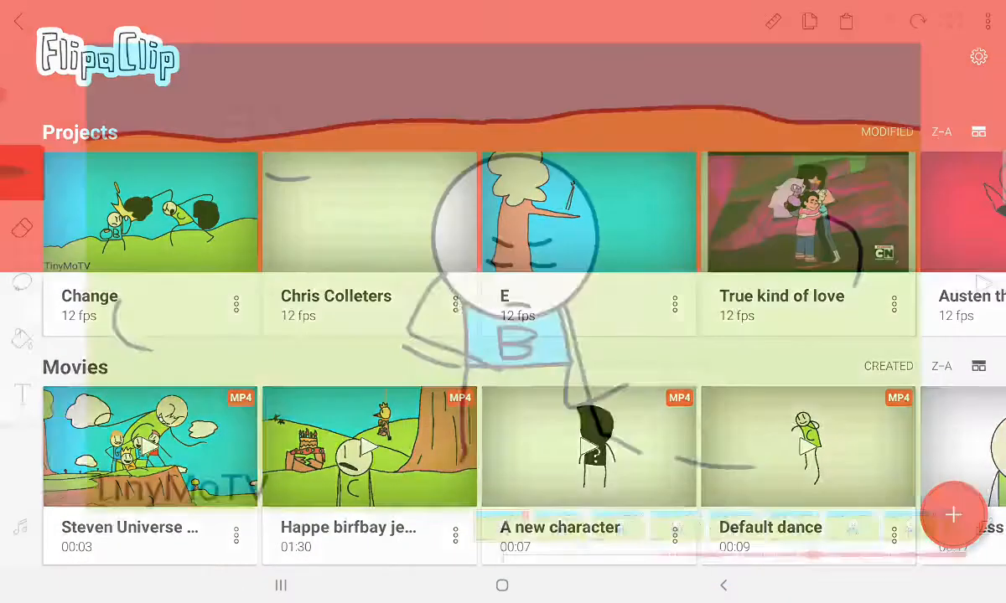
- Create a new blank project named 'Sub to Max' at YouTube 720p and 12 fps
left_click(952, 517)
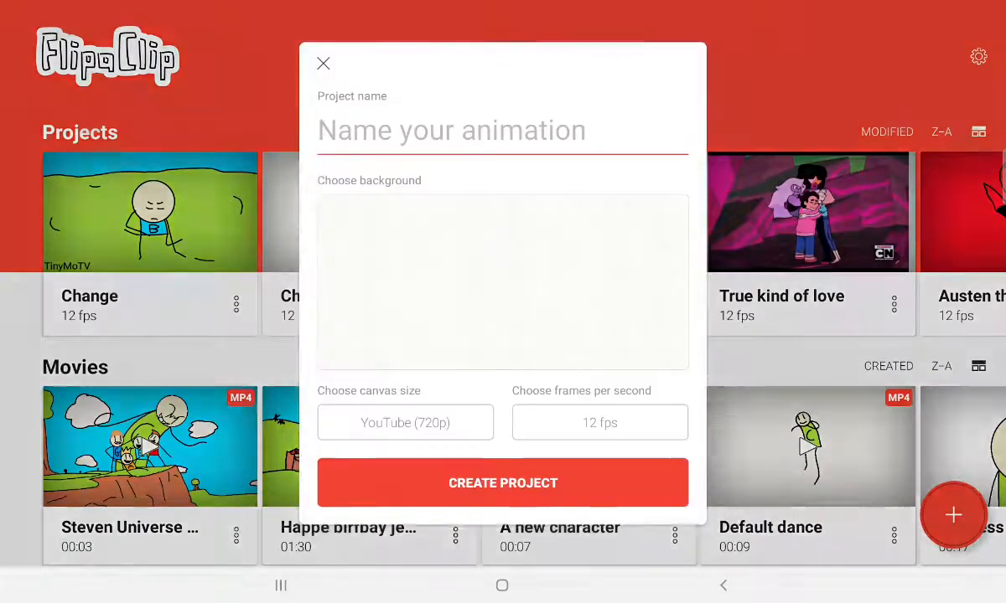
type("Sub to Ma")
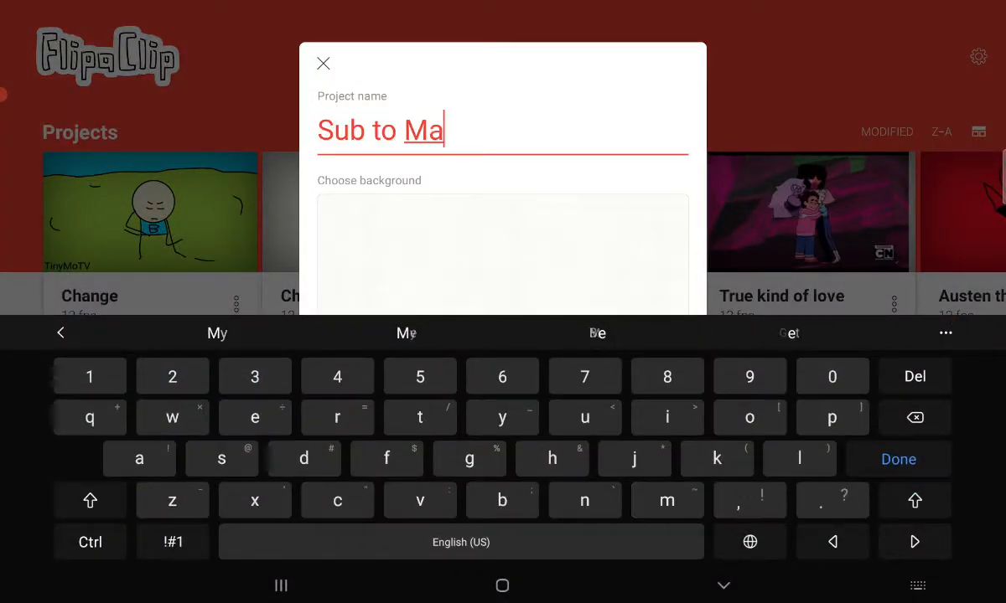
type("x")
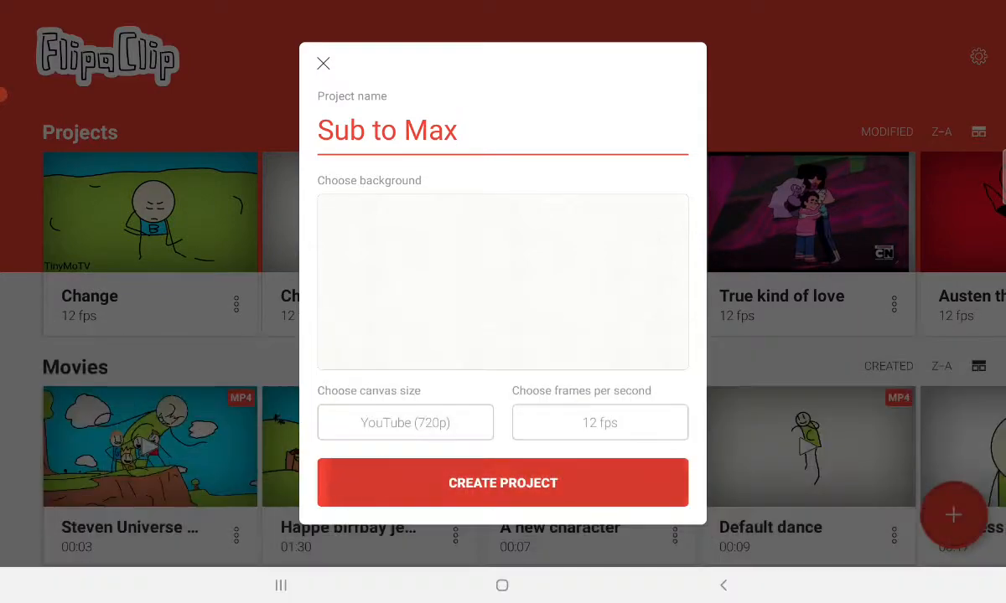
left_click(503, 483)
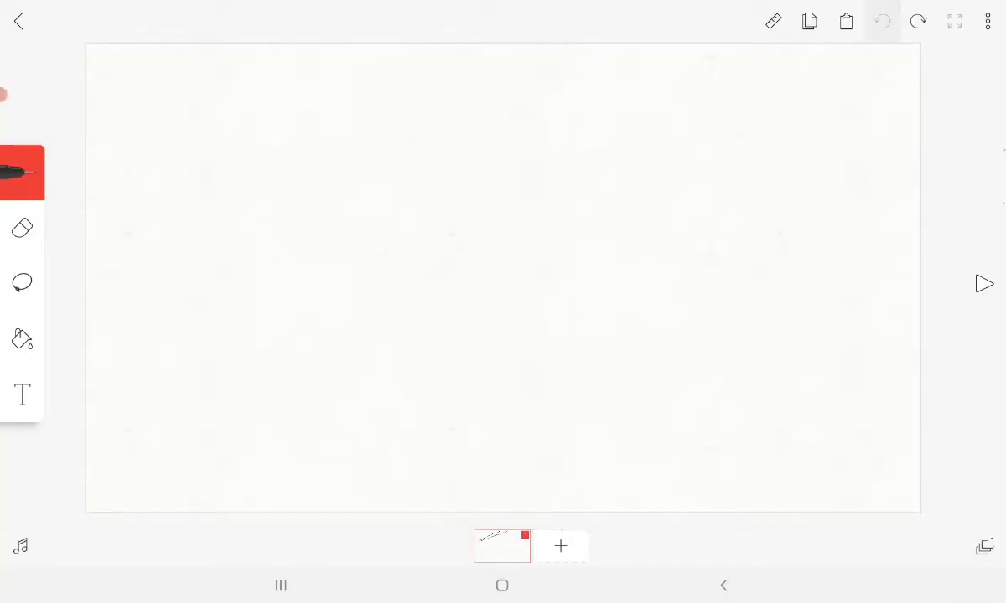
- Start a video import and browse Android Files' recent grid for the blue-screen dance clip
left_click(987, 20)
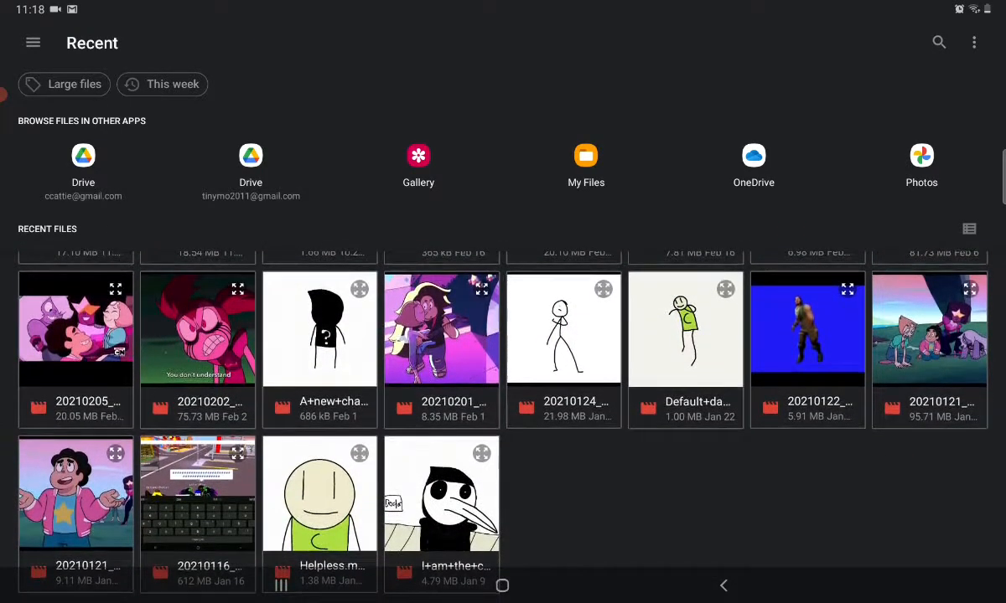
scroll("up", 3)
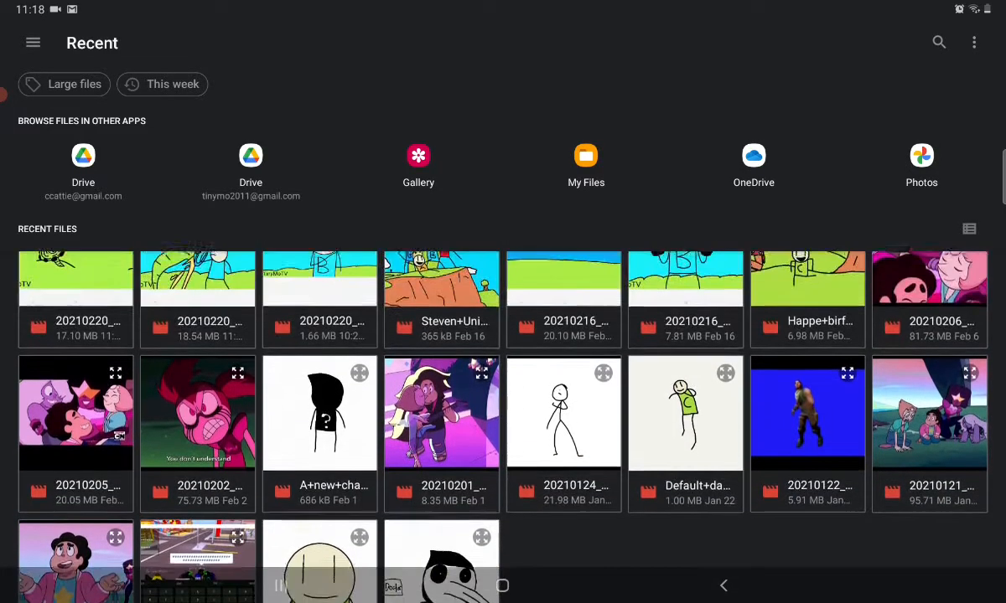
scroll("down", 3)
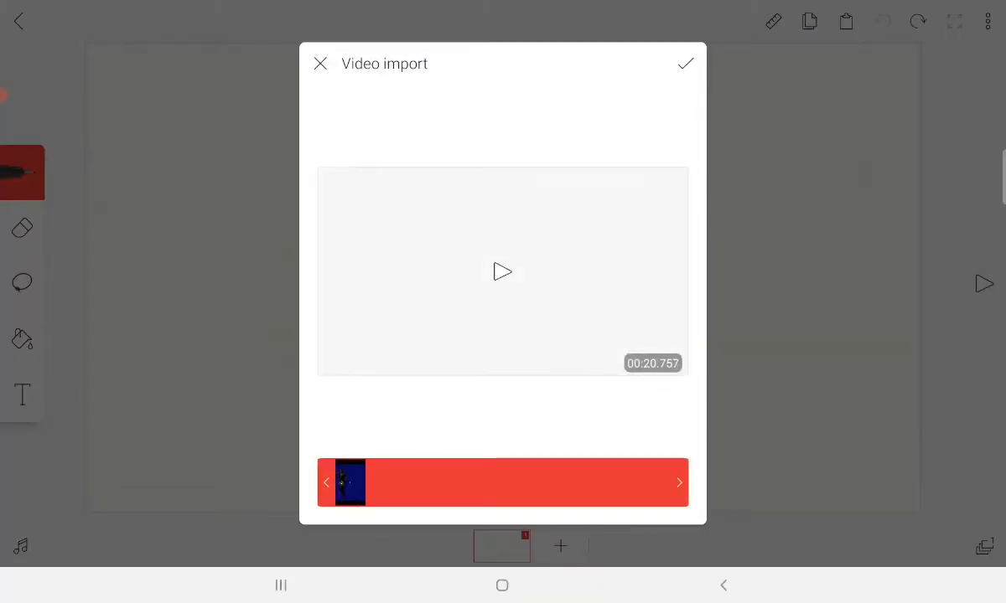
- Confirm importing the 20-second dance clip as a row of frames
left_click(684, 64)
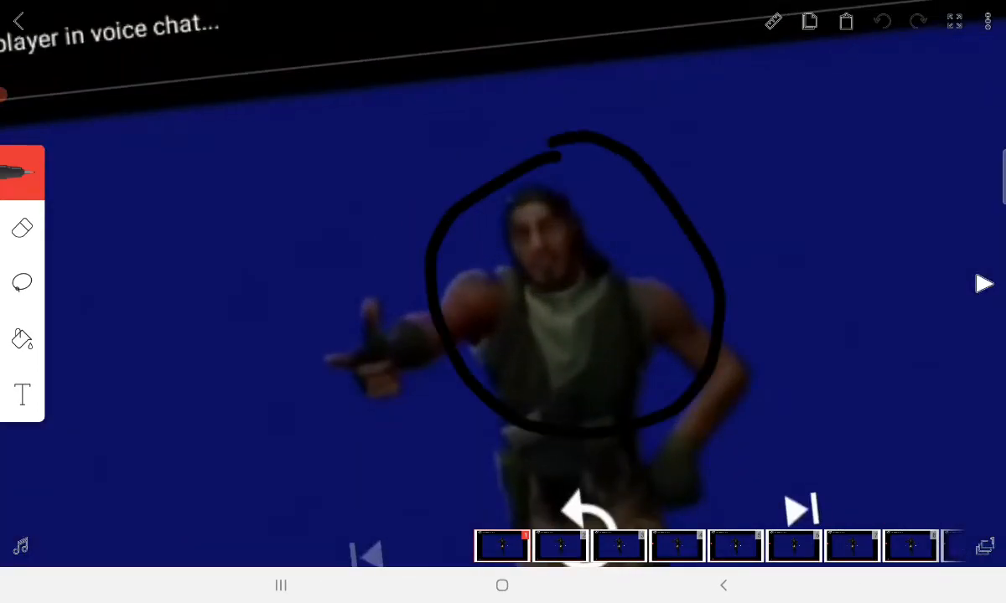
- Trace the dancer's torso and legs with thick black freehand lines over the frame
left_click(20, 339)
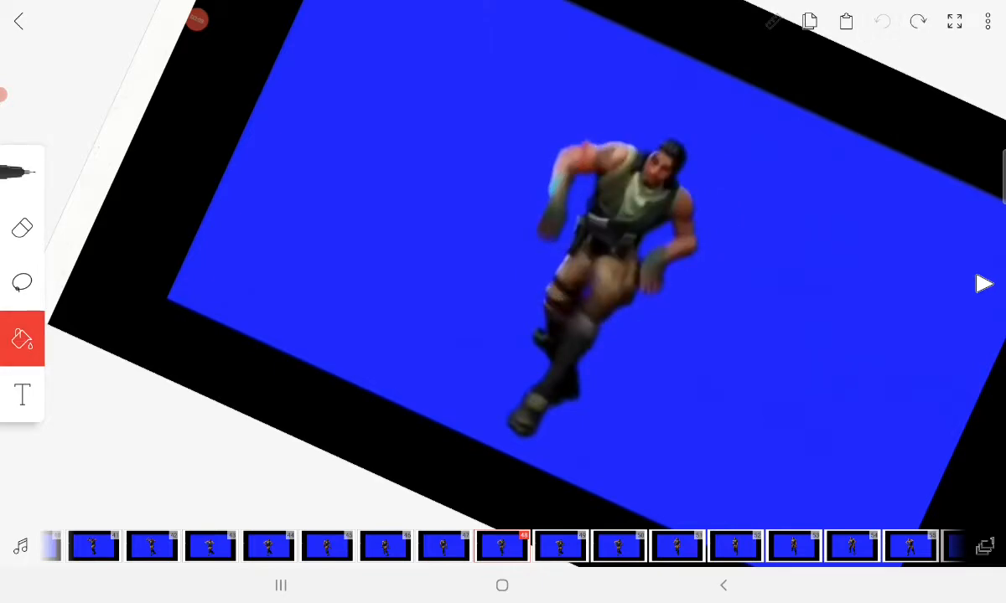
left_click(987, 544)
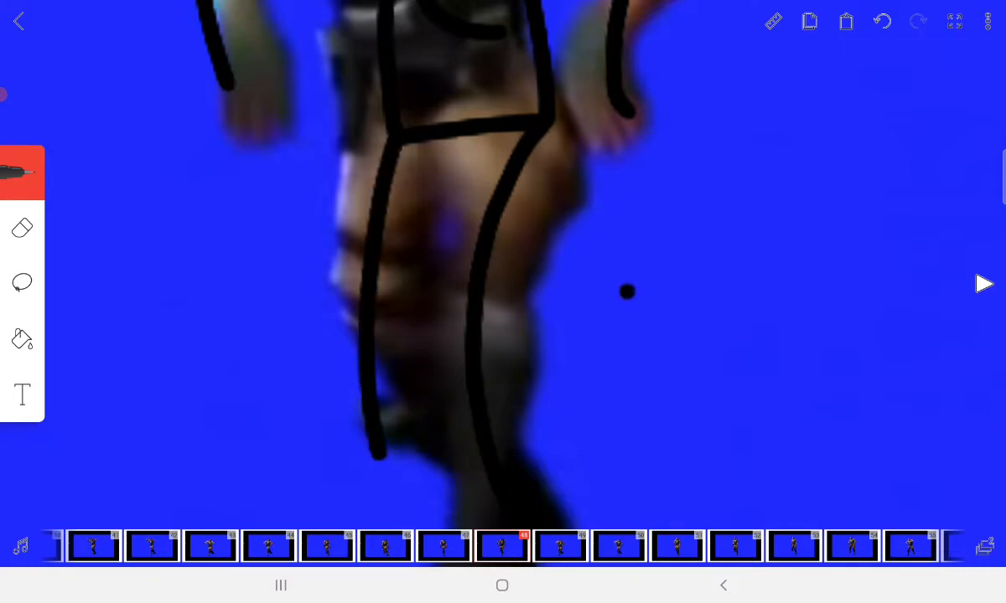
- Undo the traced strokes and exit the editor to the projects gallery
left_click(882, 20)
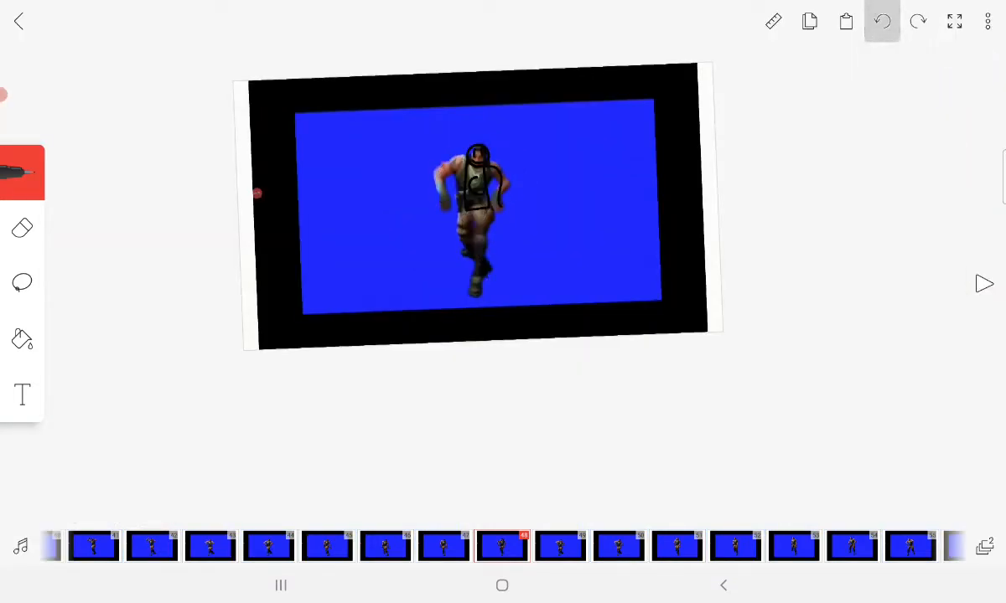
left_click(881, 20)
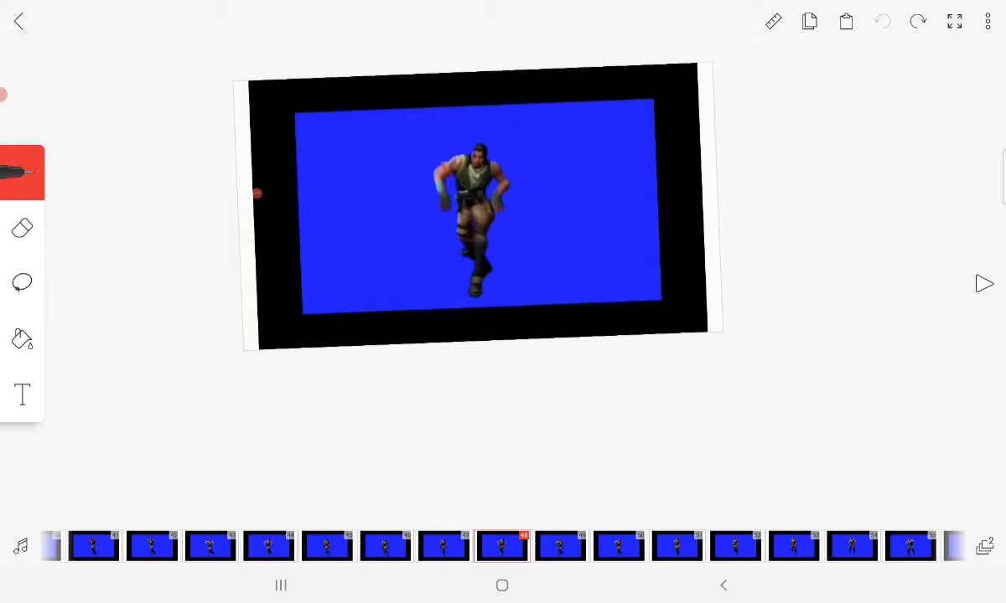
left_click(18, 20)
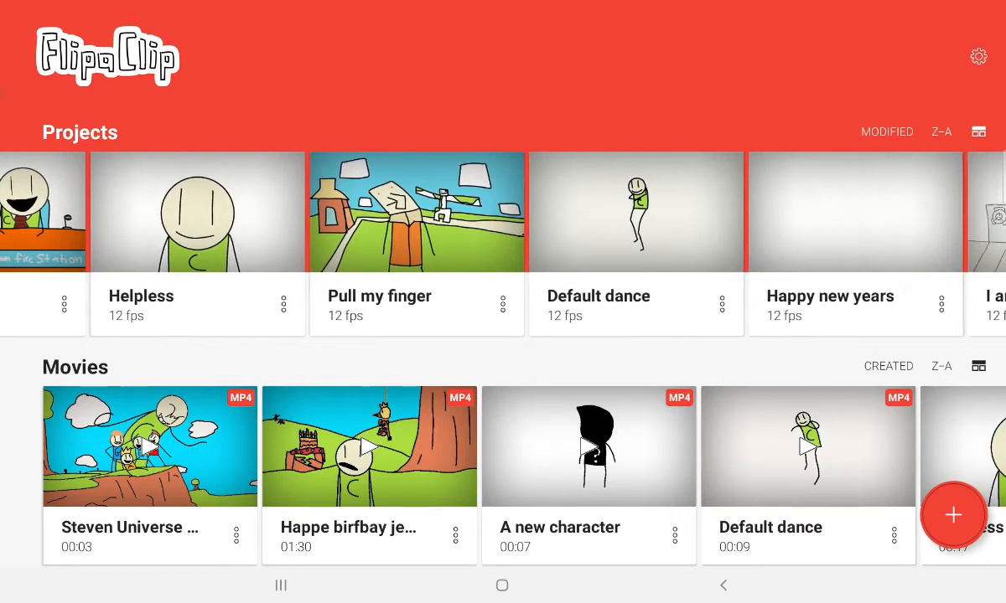
- Peek at the Default dance project, then open True kind of love with its Steven Universe frames
left_click(635, 211)
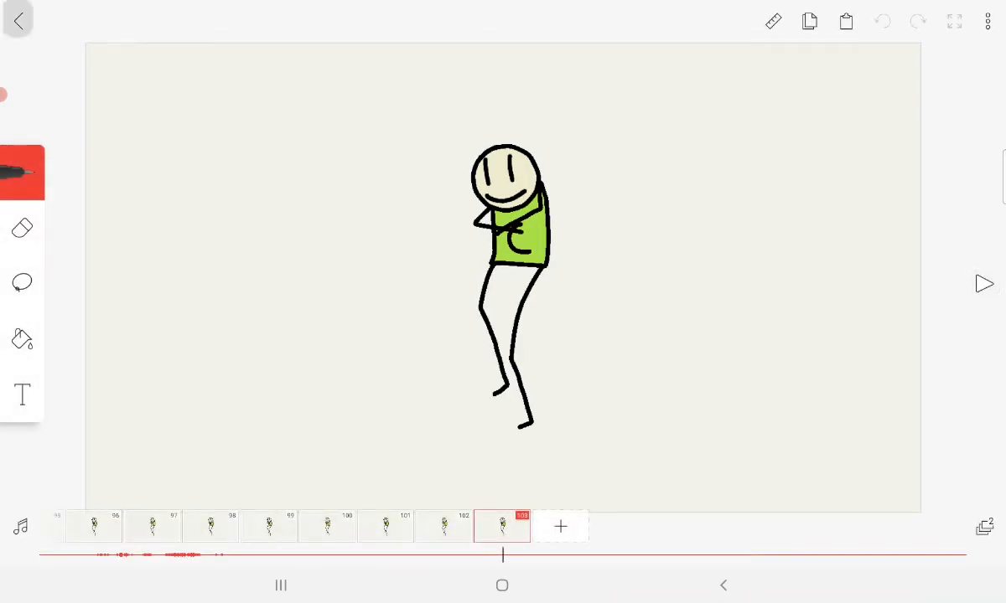
left_click(18, 20)
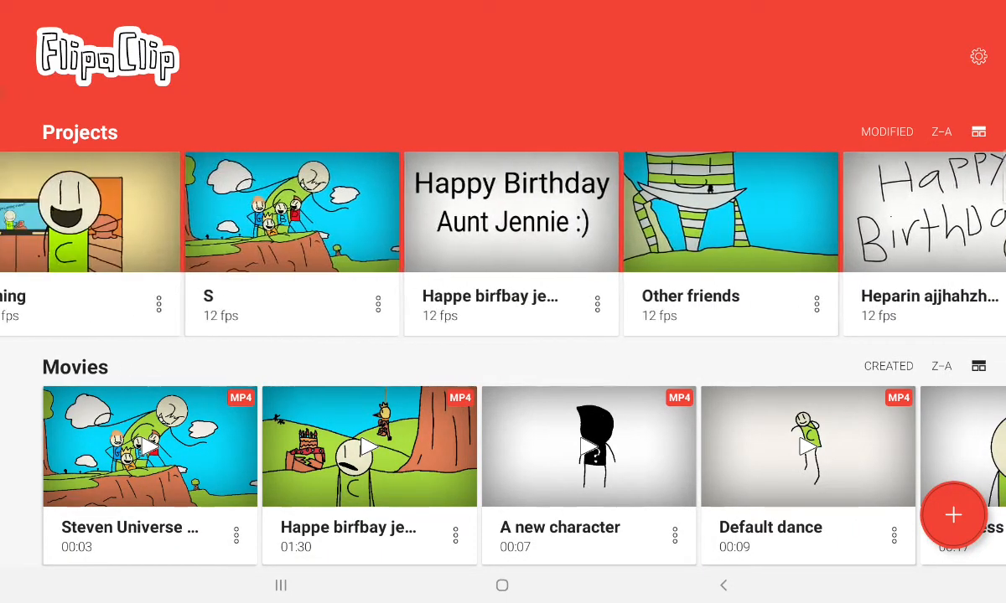
scroll("left", 3)
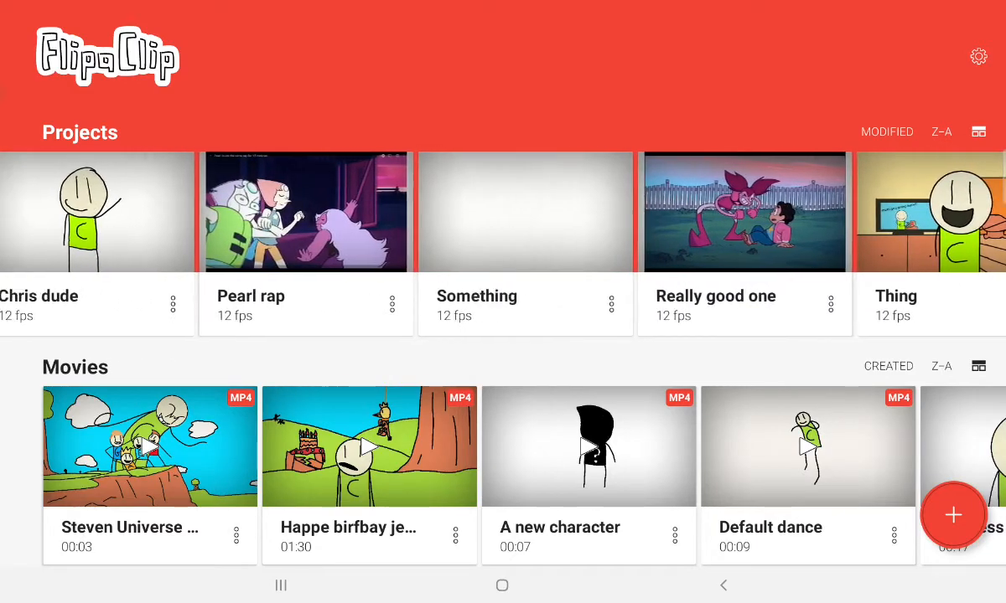
scroll("left", 3)
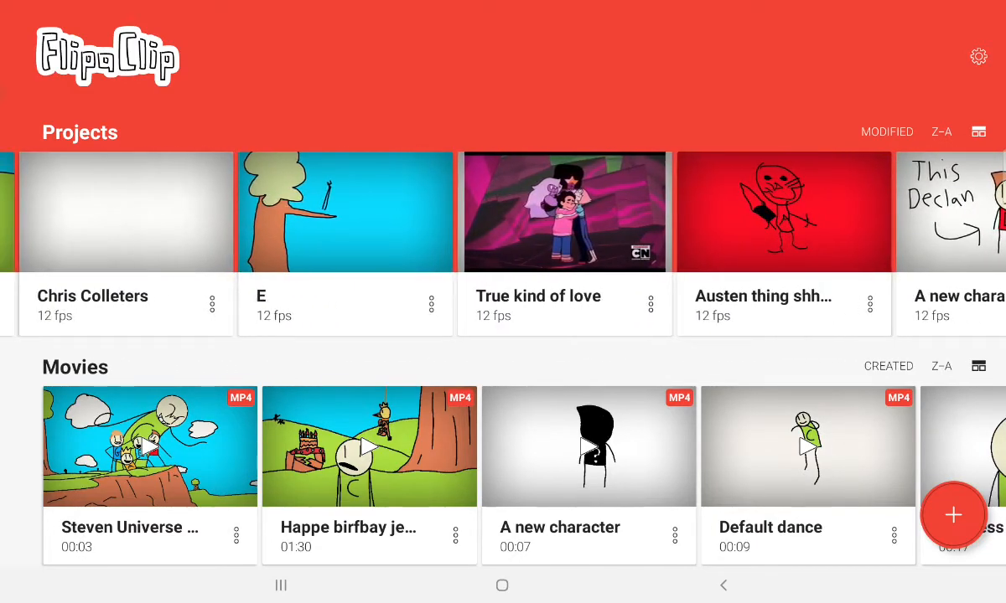
left_click(563, 211)
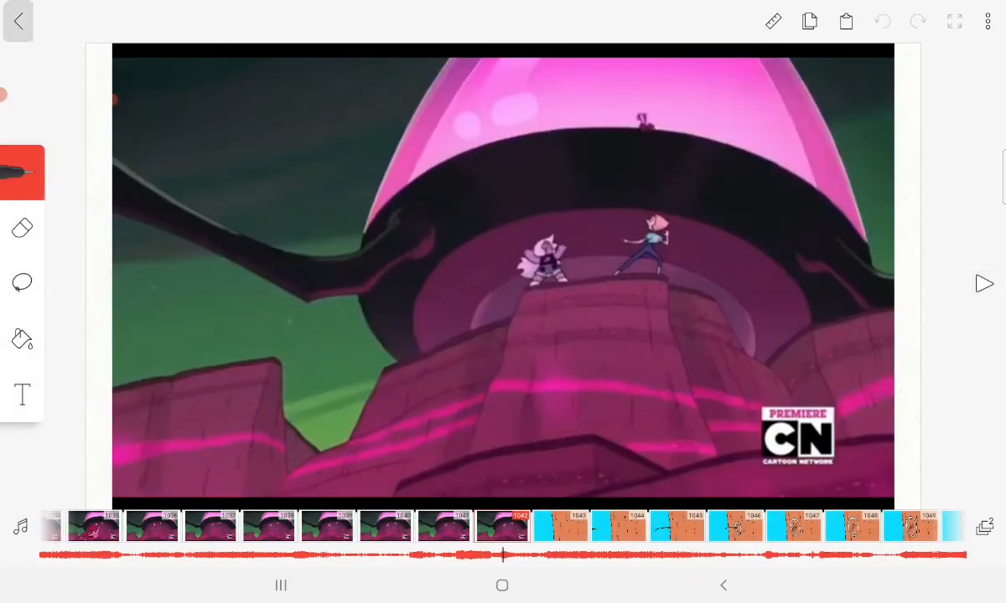
- Exit True kind of love and scroll the Projects row where Sub to Max is listed
left_click(19, 20)
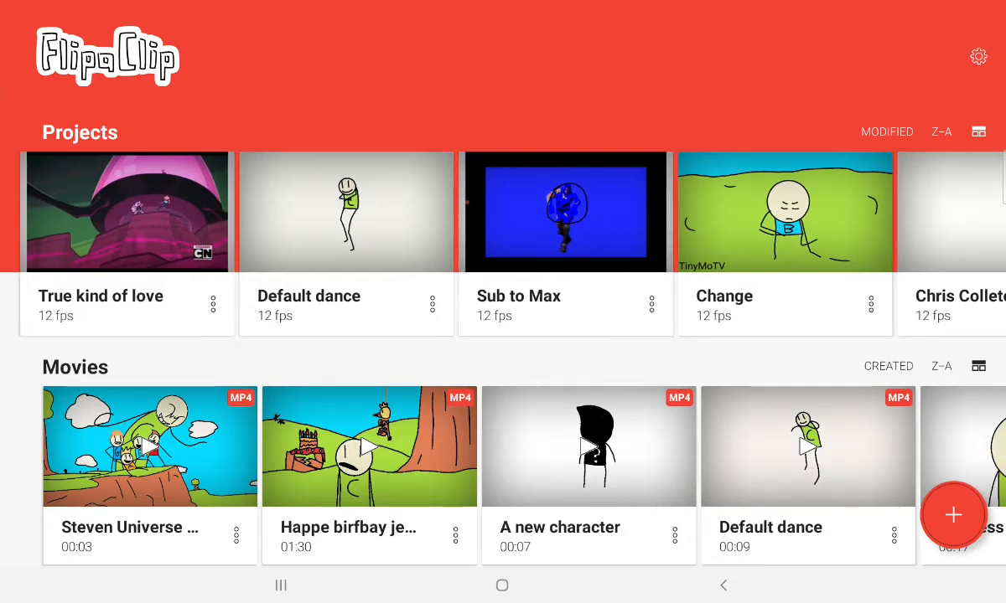
scroll("left", 3)
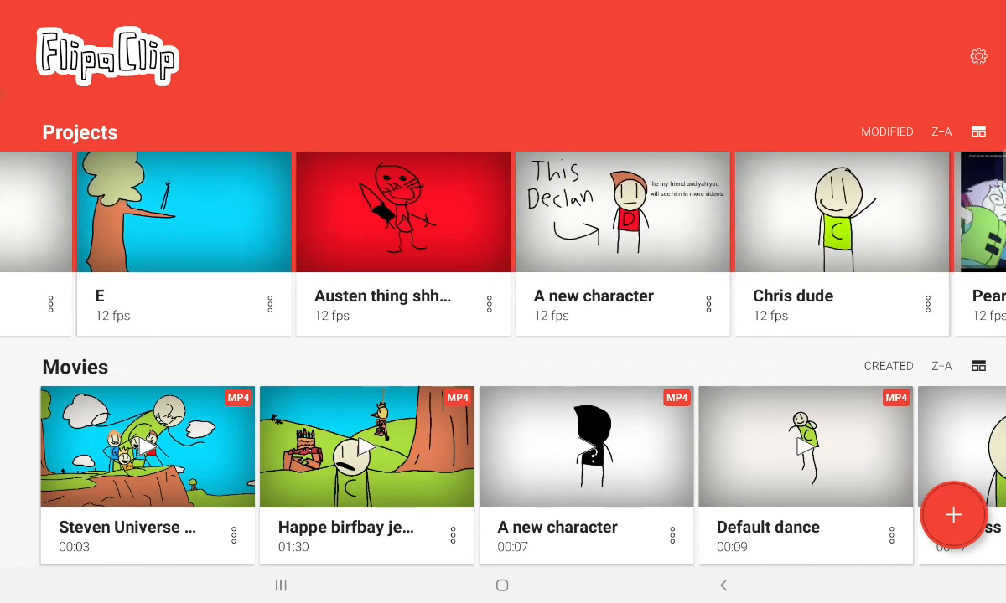
scroll("left", 3)
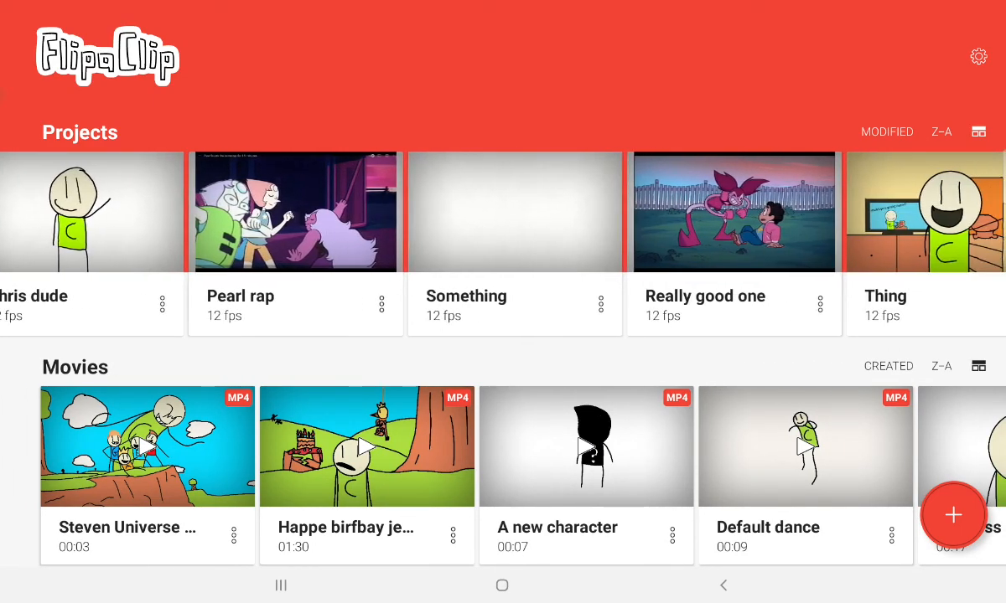